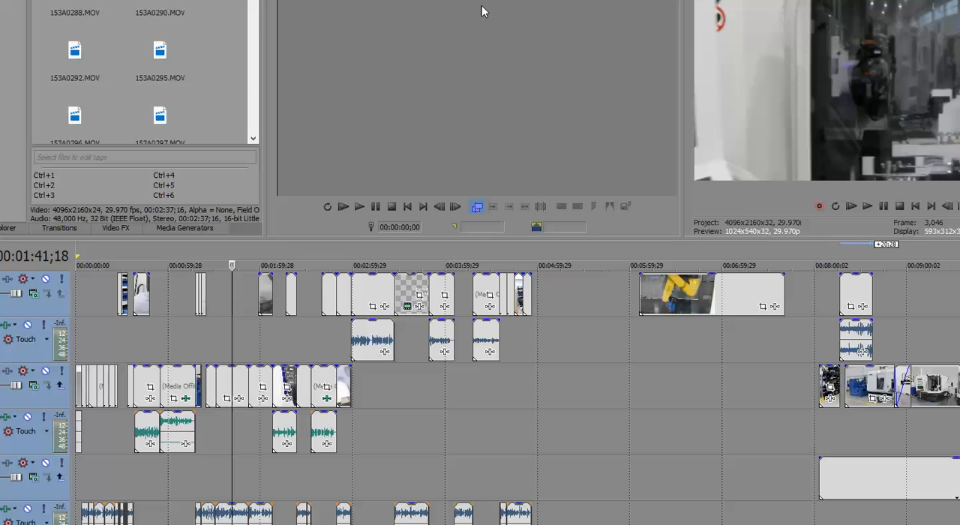
mouse_move(381, 240)
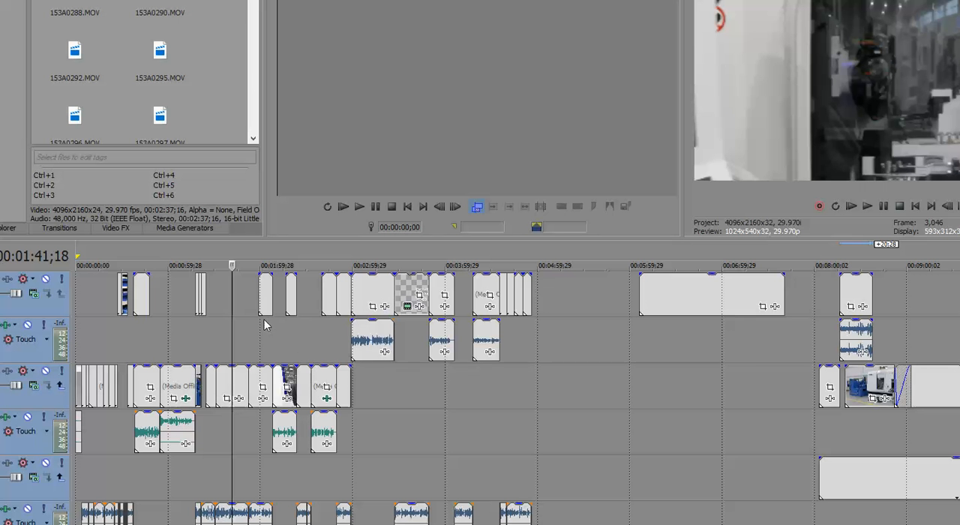
mouse_move(288, 448)
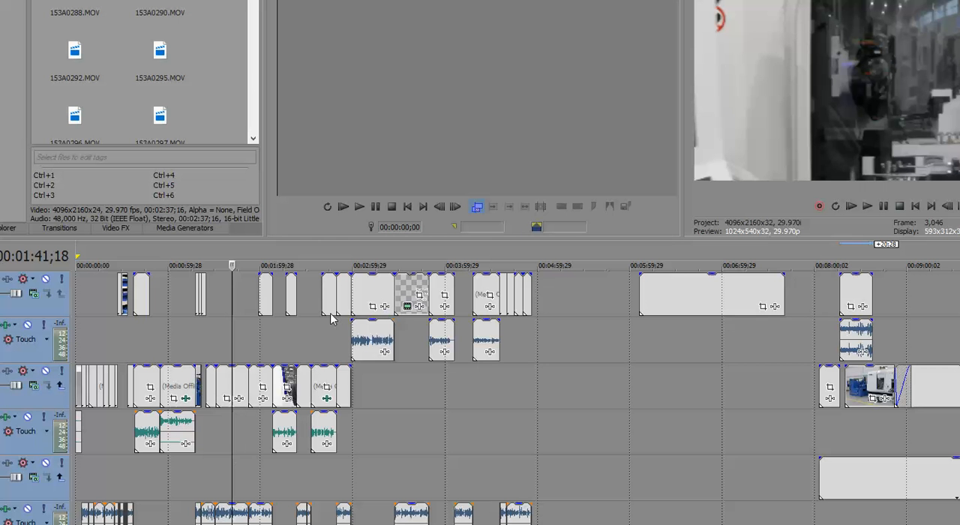
mouse_move(329, 339)
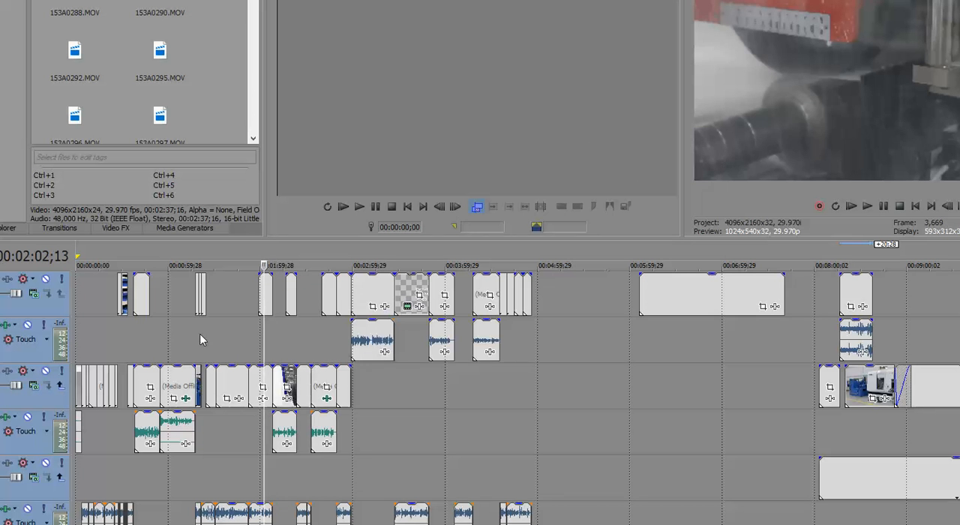
mouse_move(291, 334)
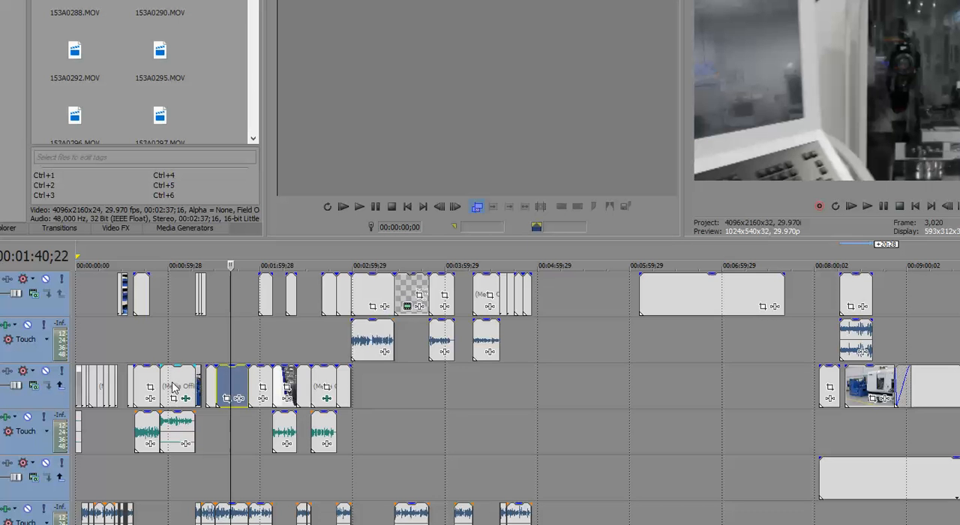
Step: Jump playback to an earlier point so more Media Offline clips come into view along the tracks
left_click(174, 266)
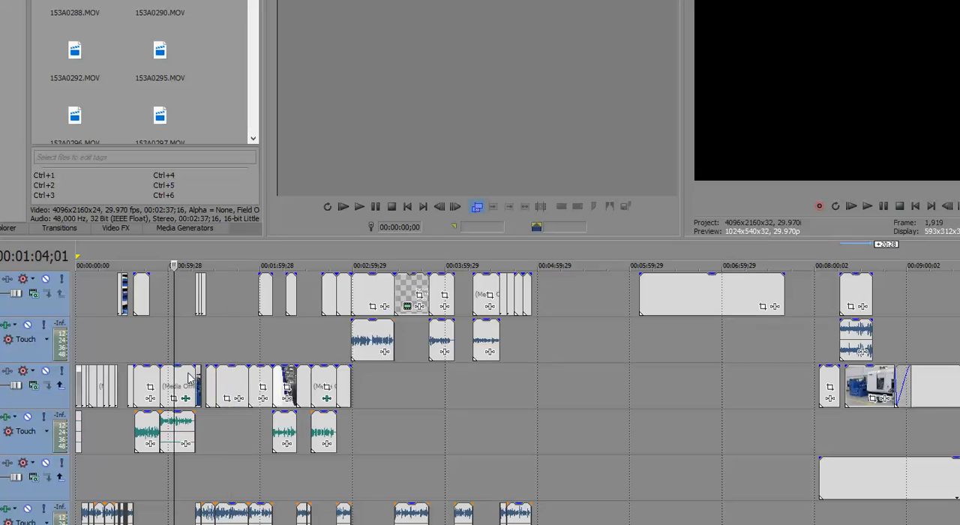
mouse_move(284, 324)
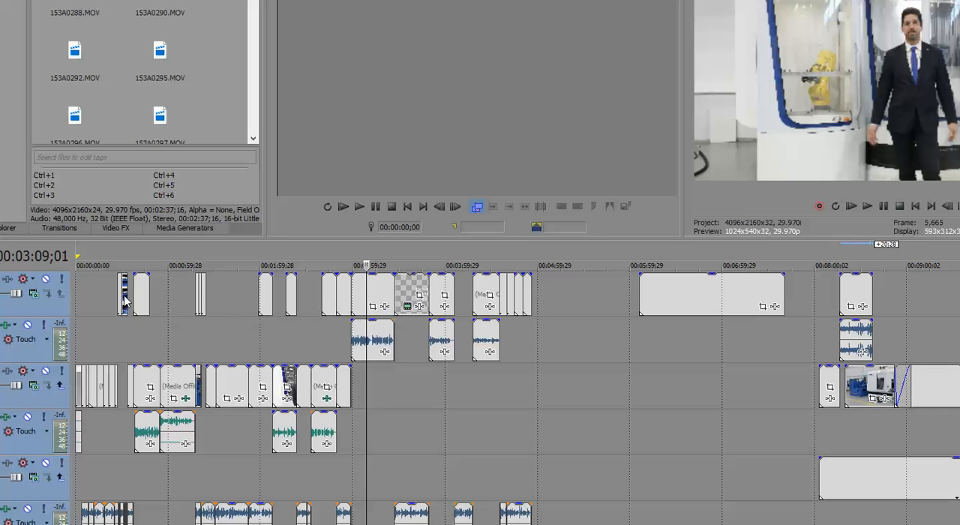
left_click(127, 266)
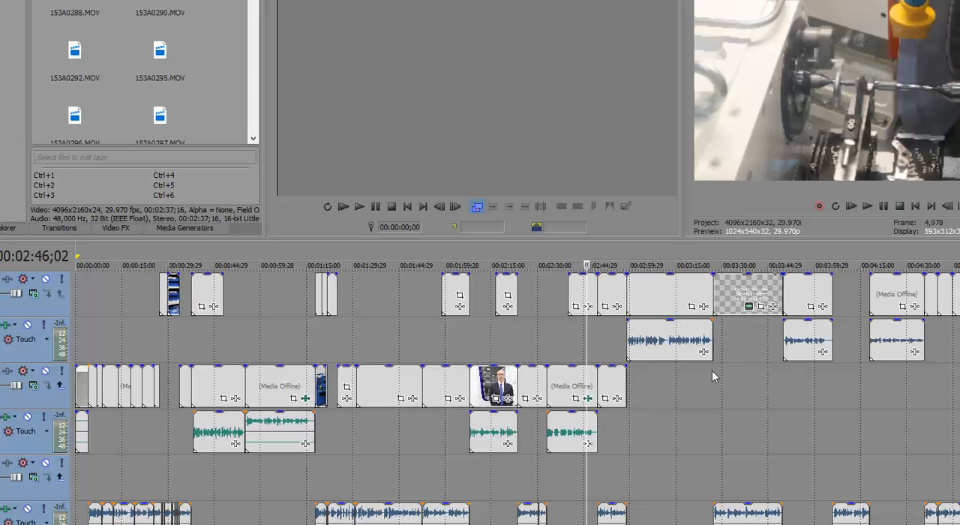
Step: Park the playhead at 00:02:13;00, where the Video Preview shows only solid black
left_click(675, 266)
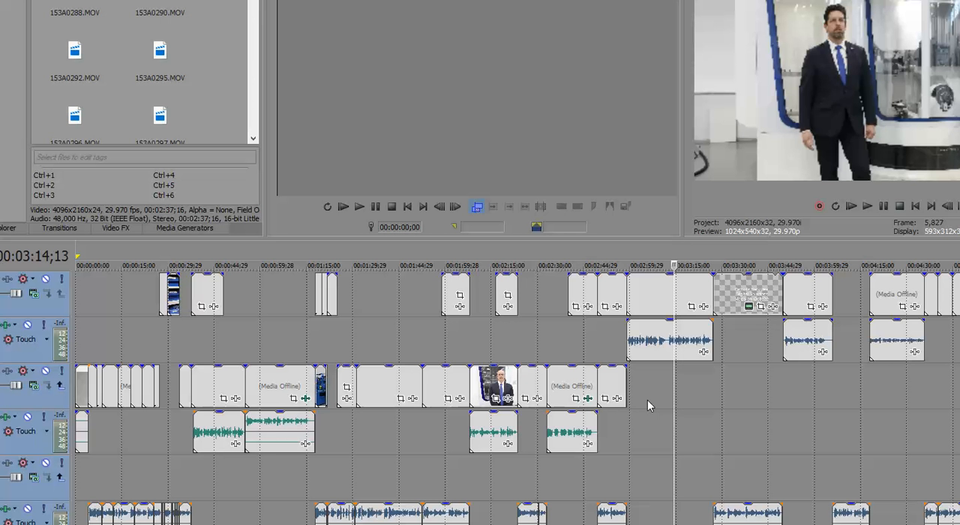
mouse_move(489, 387)
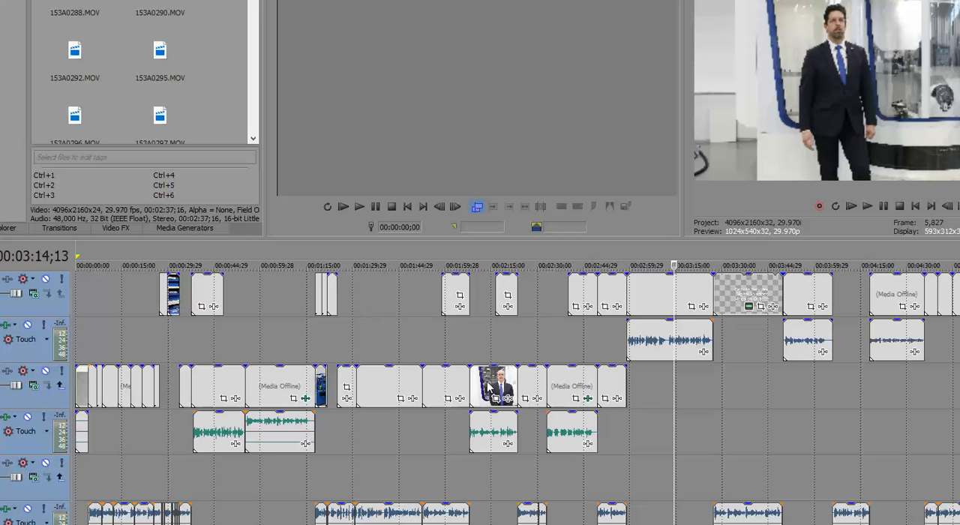
mouse_move(481, 354)
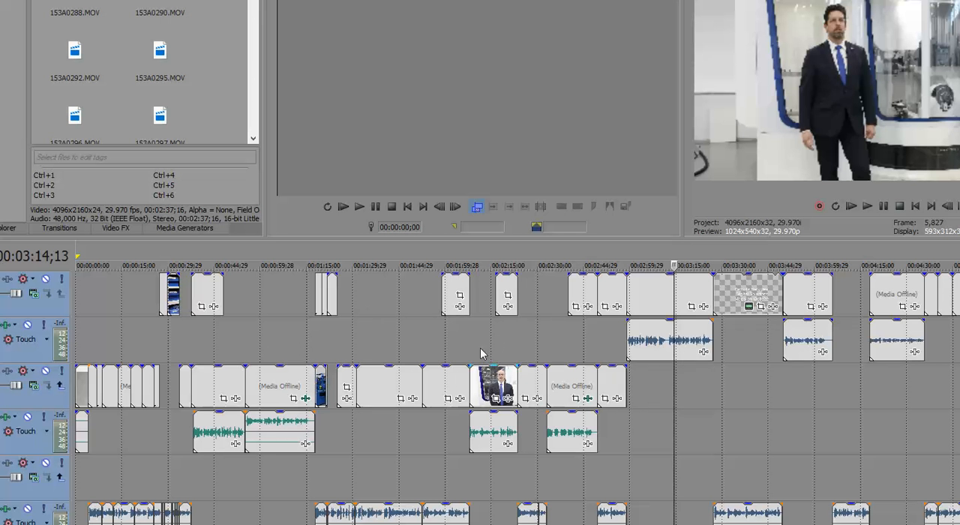
left_click(485, 266)
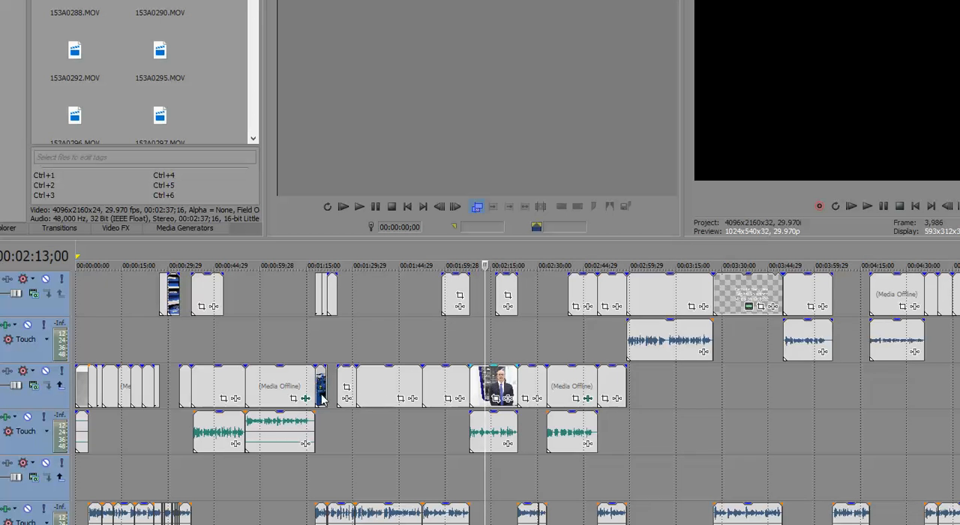
mouse_move(498, 396)
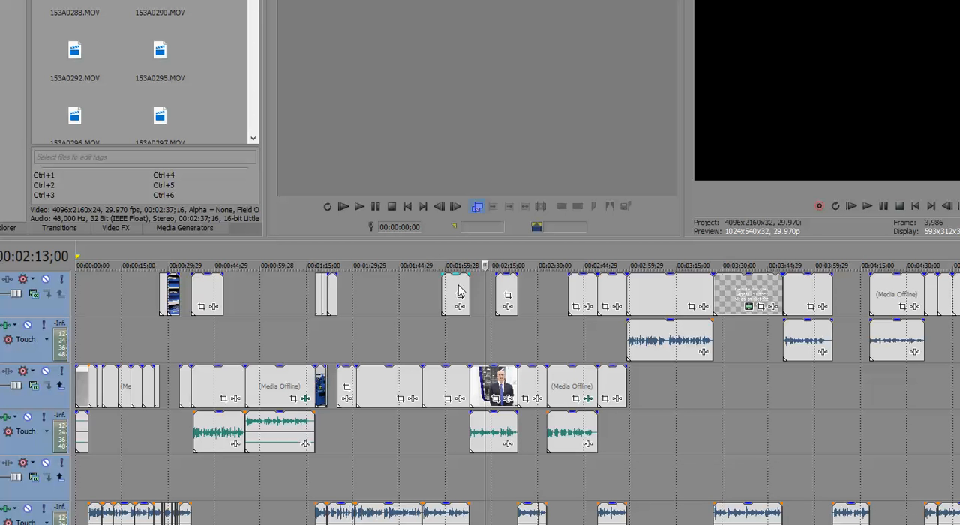
mouse_move(839, 42)
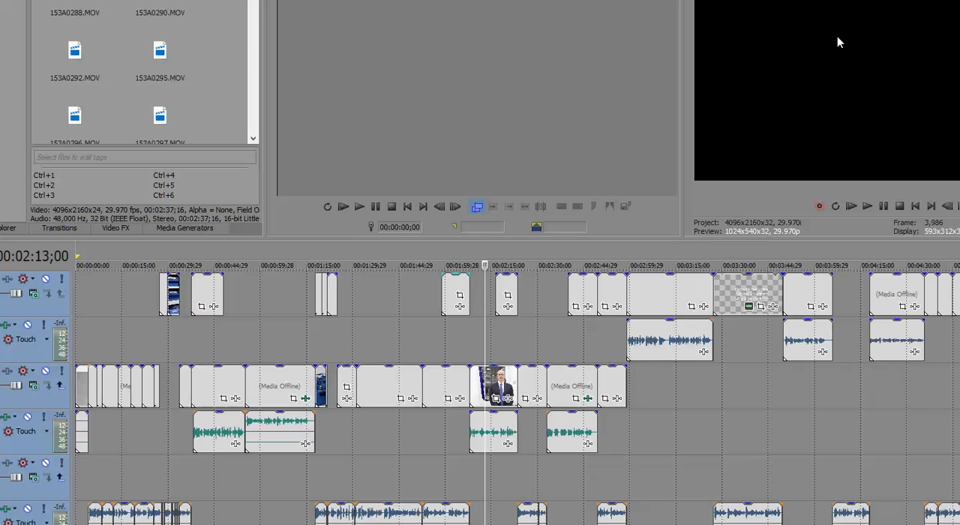
mouse_move(789, 120)
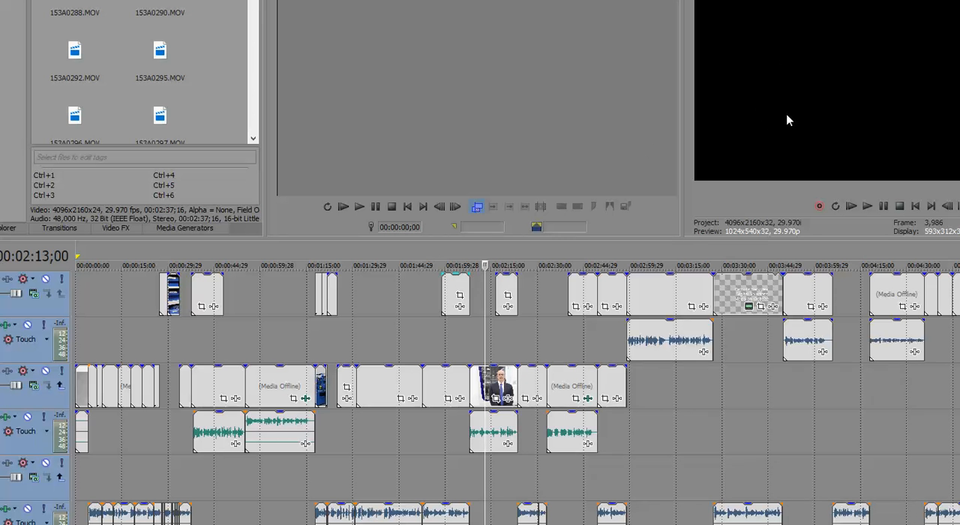